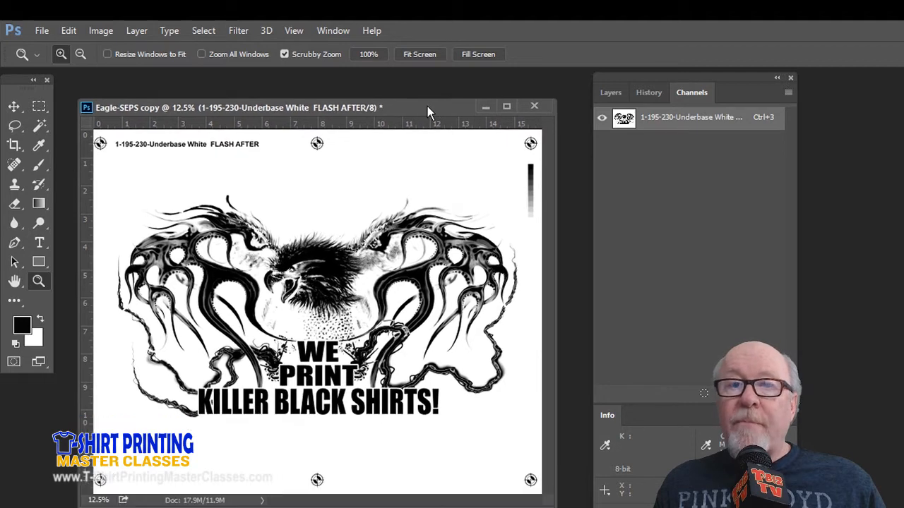
Start converting the underbase white copy to Bitmap via Image > Mode > Bitmap
left_click(100, 31)
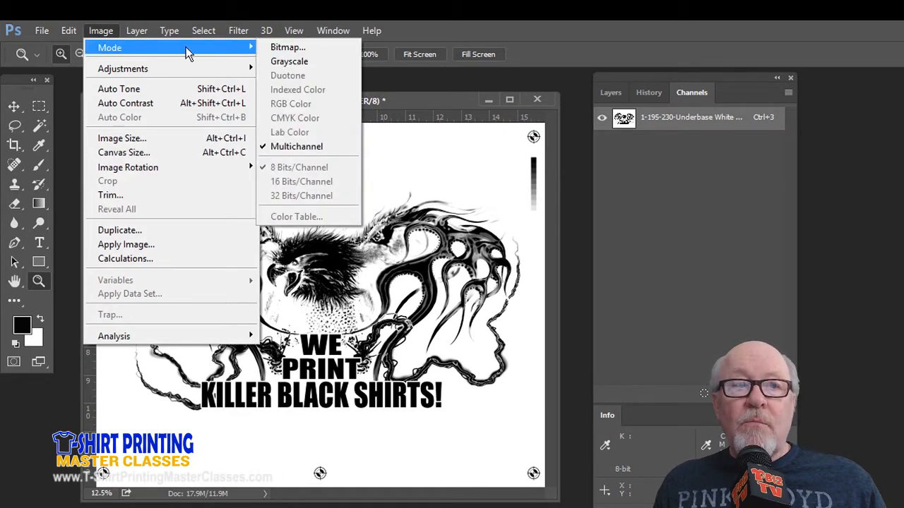
mouse_move(291, 48)
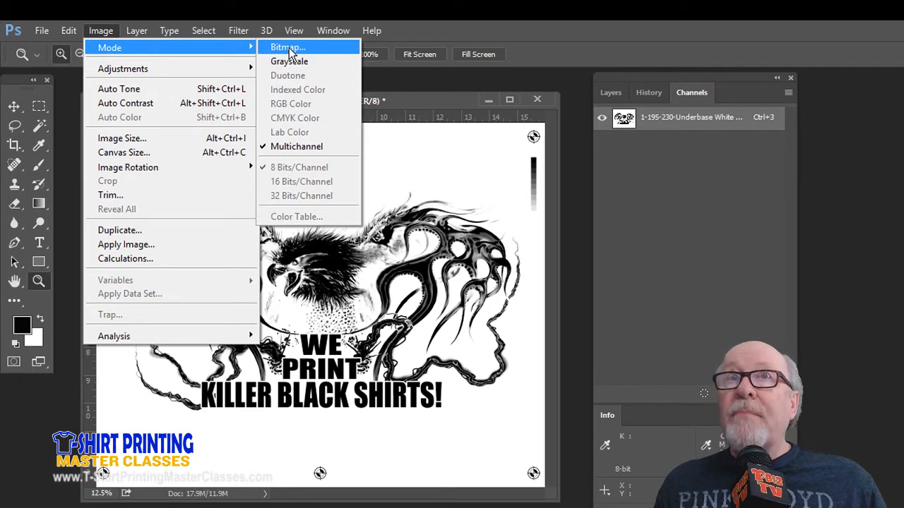
left_click(284, 48)
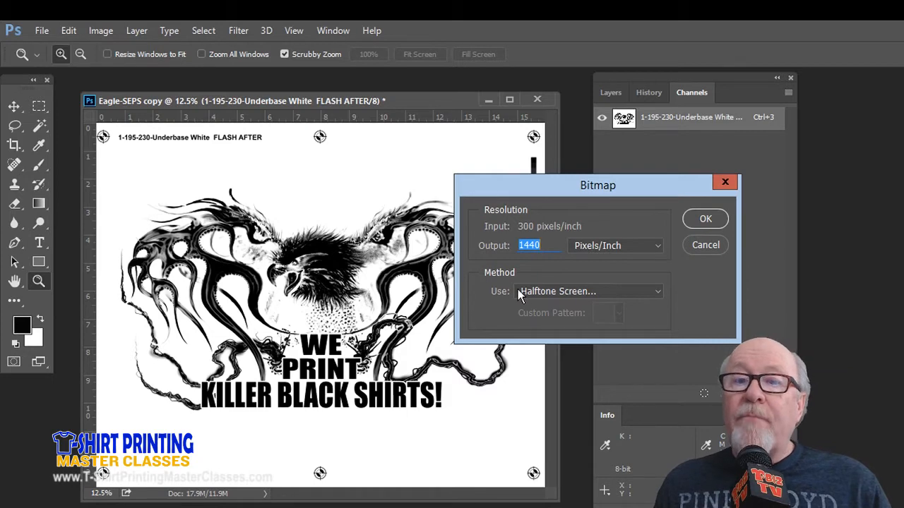
Apply the 1440 ppi bitmap with a 50 lpi, 25°, ellipse-dot halftone screen
left_click(705, 217)
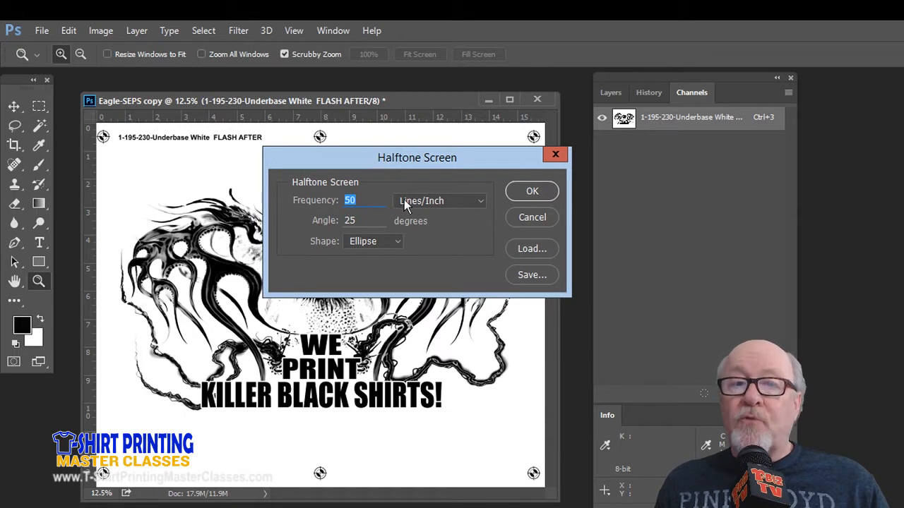
mouse_move(393, 229)
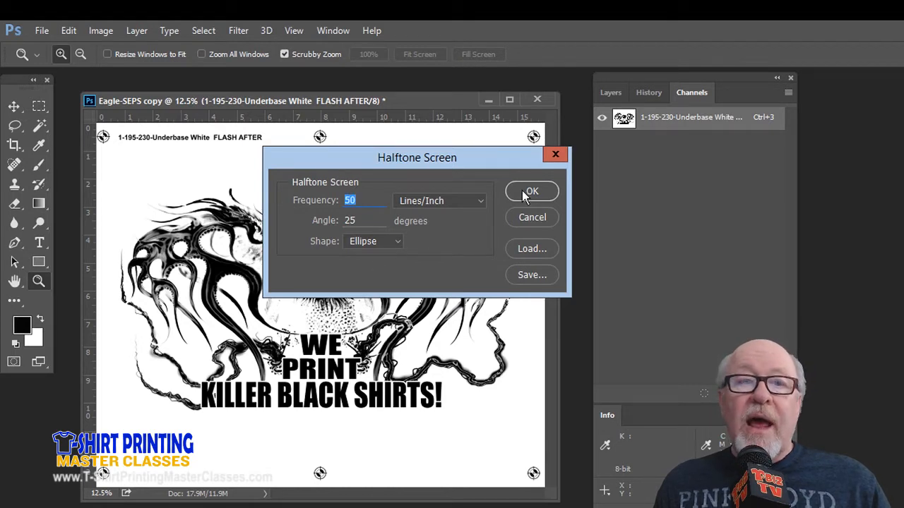
left_click(531, 190)
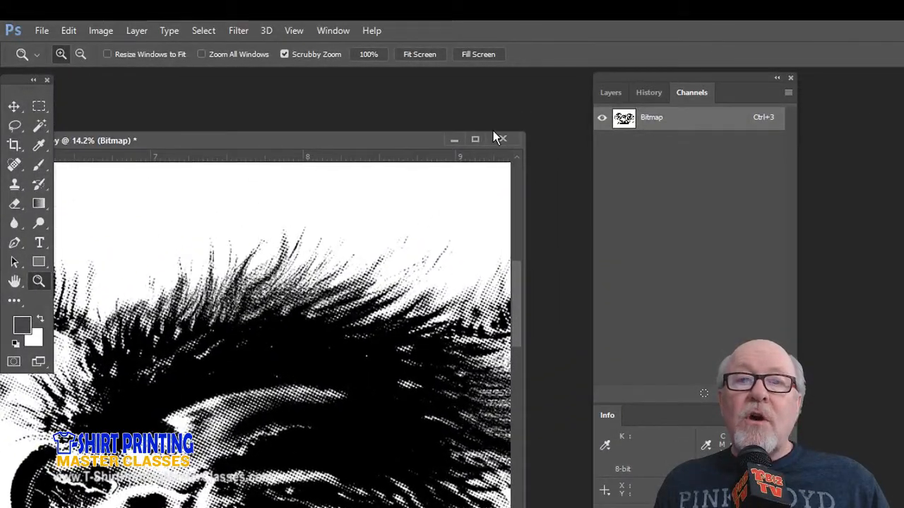
Discard the bitmap copy and view the Orange 1655 and Green 361 channels in Eagle-SEPS
left_click(508, 139)
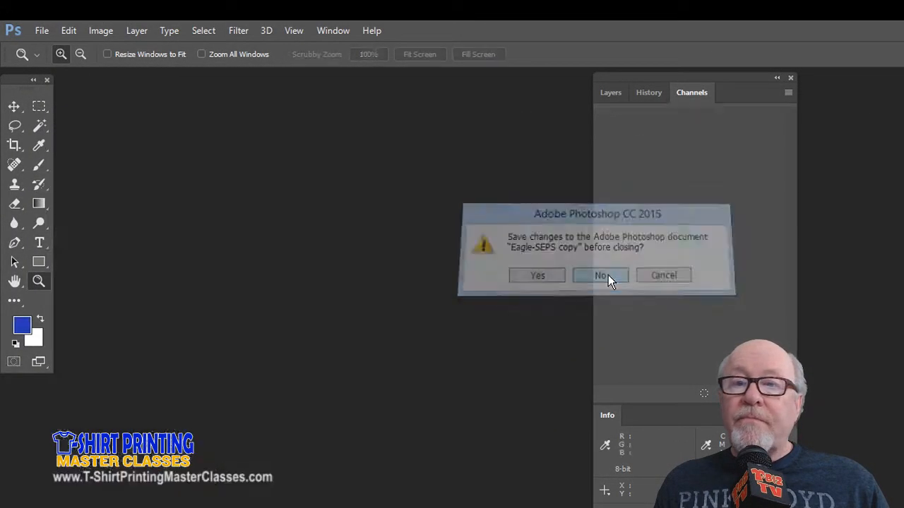
left_click(601, 276)
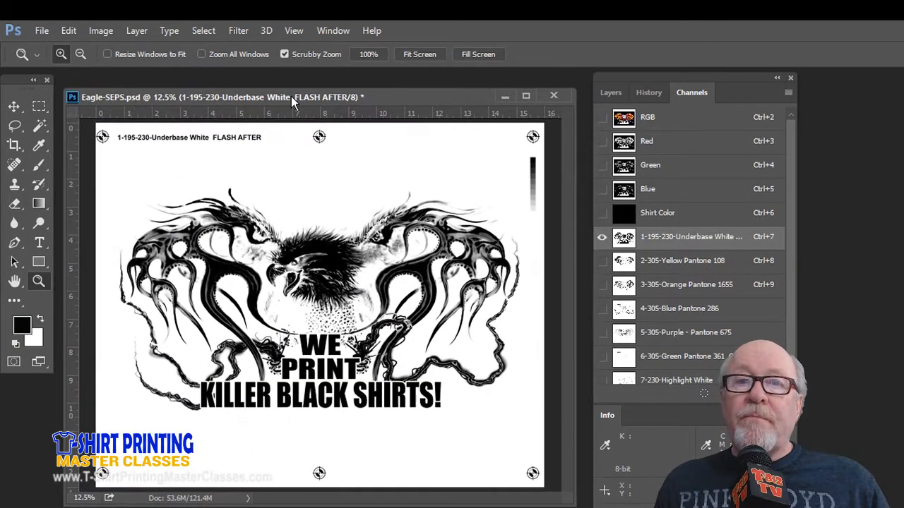
left_click(682, 286)
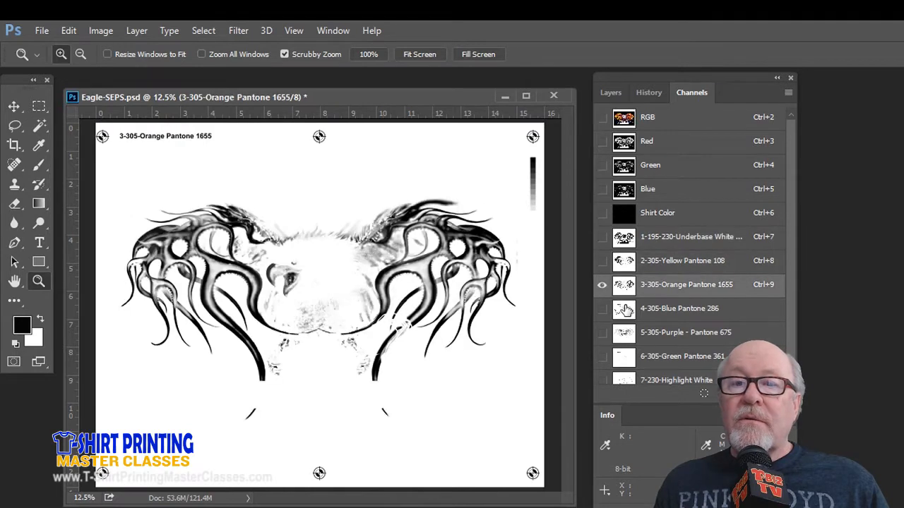
left_click(680, 356)
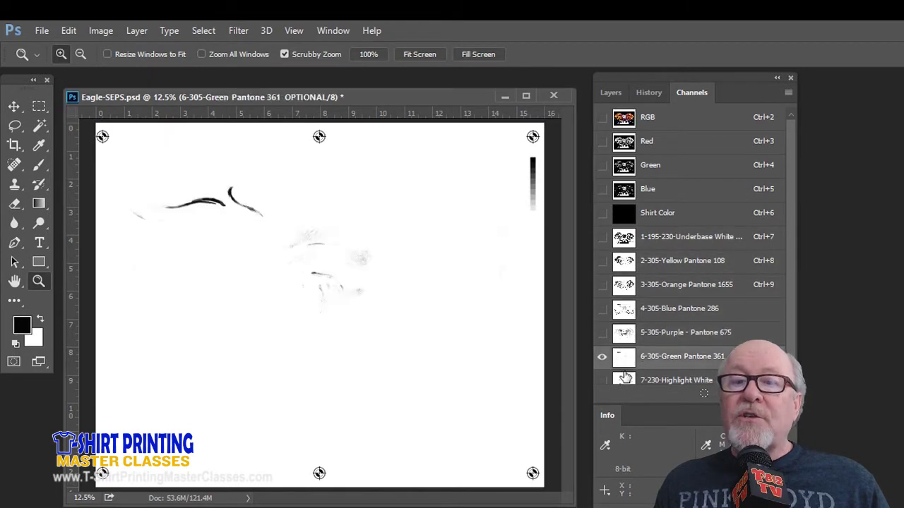
mouse_move(625, 378)
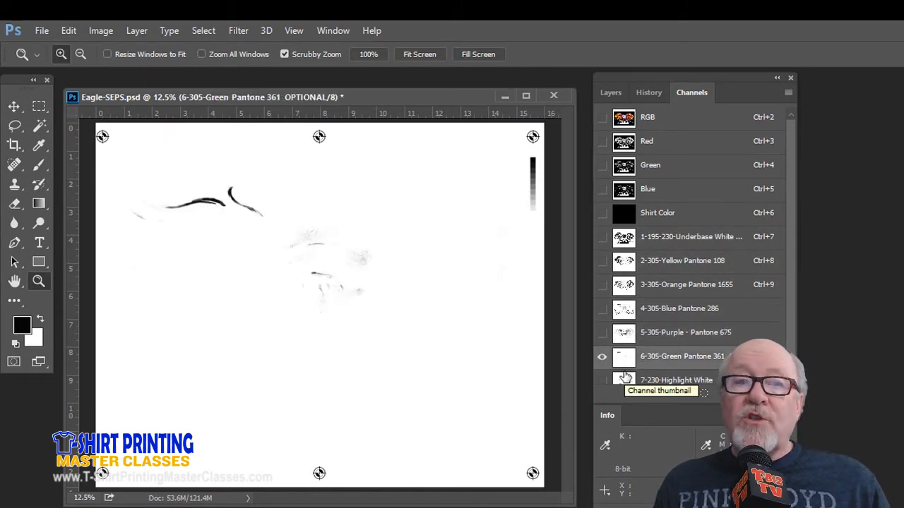
mouse_move(625, 141)
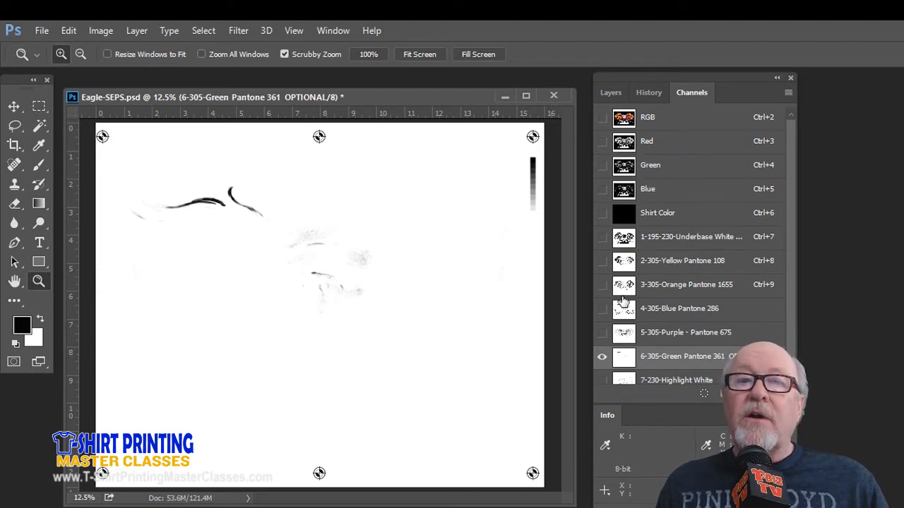
mouse_move(855, 291)
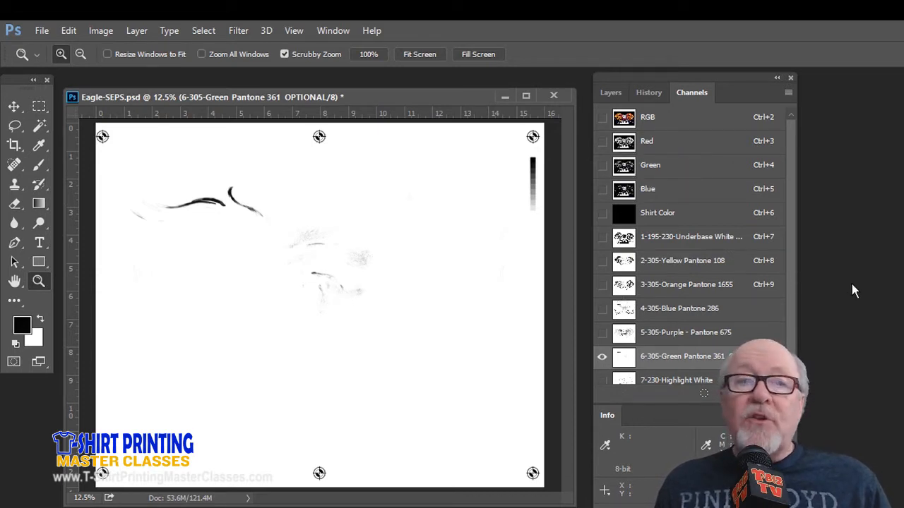
left_click(788, 93)
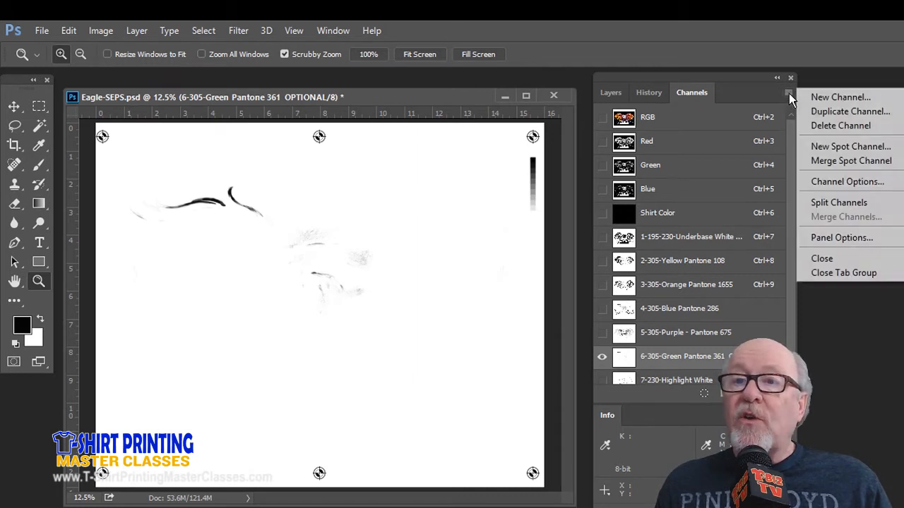
mouse_move(839, 203)
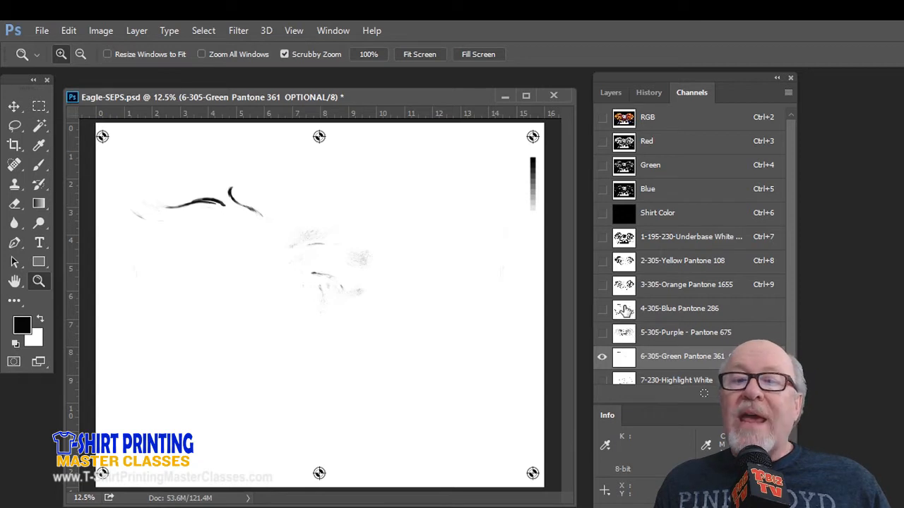
mouse_move(629, 359)
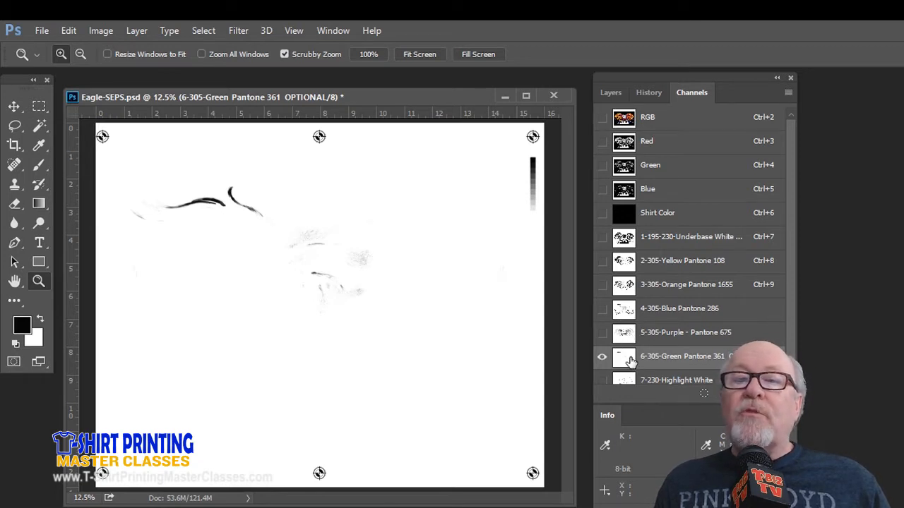
mouse_move(627, 362)
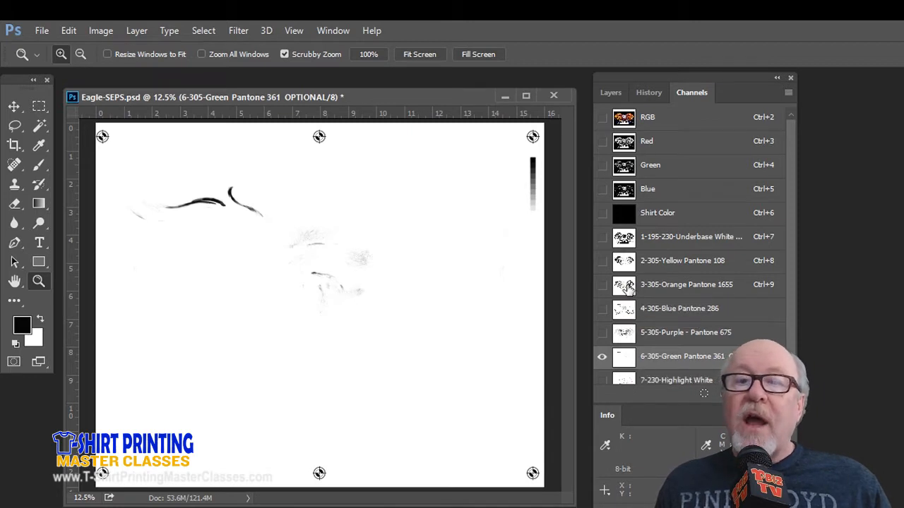
Show the 3-305-Orange Pantone 1655 channel and reach the File menu for scripts
left_click(687, 285)
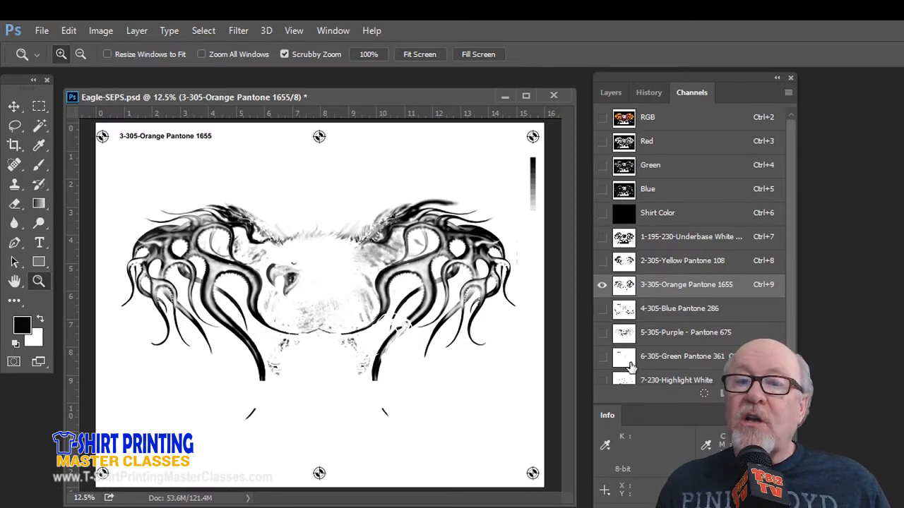
mouse_move(624, 376)
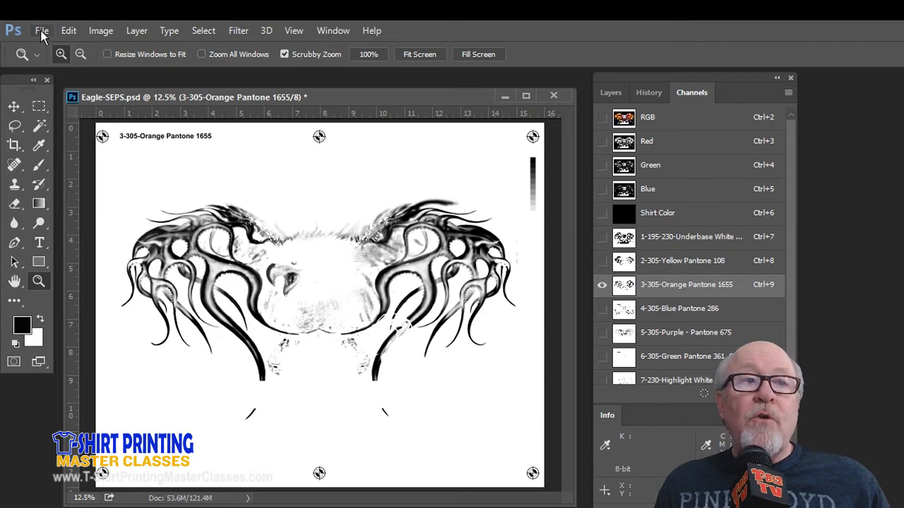
left_click(42, 30)
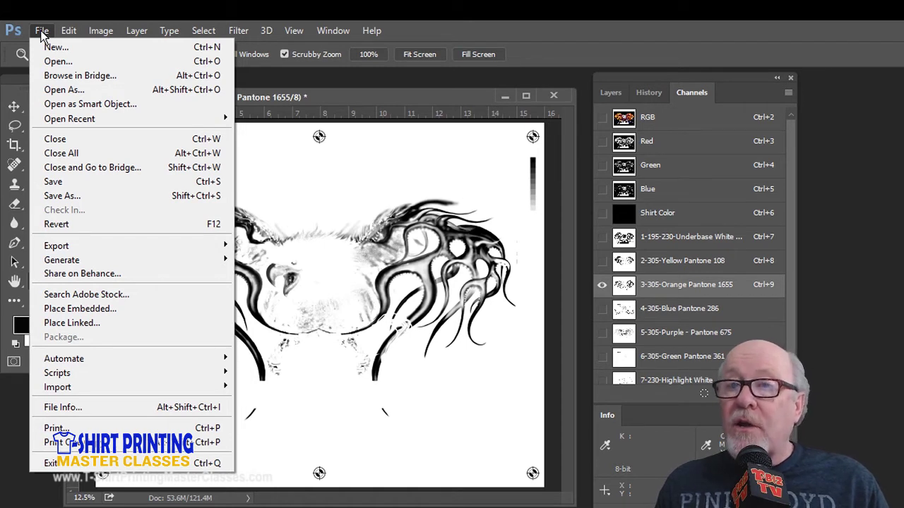
mouse_move(57, 373)
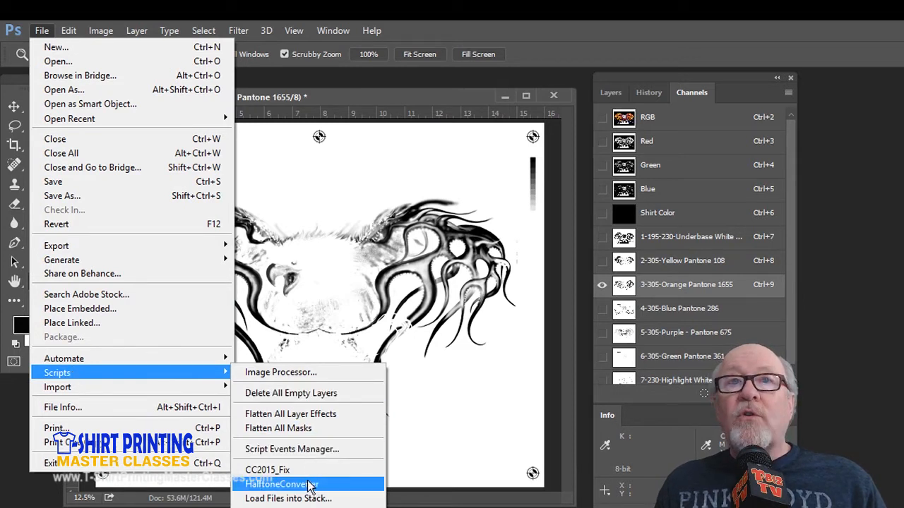
mouse_move(310, 485)
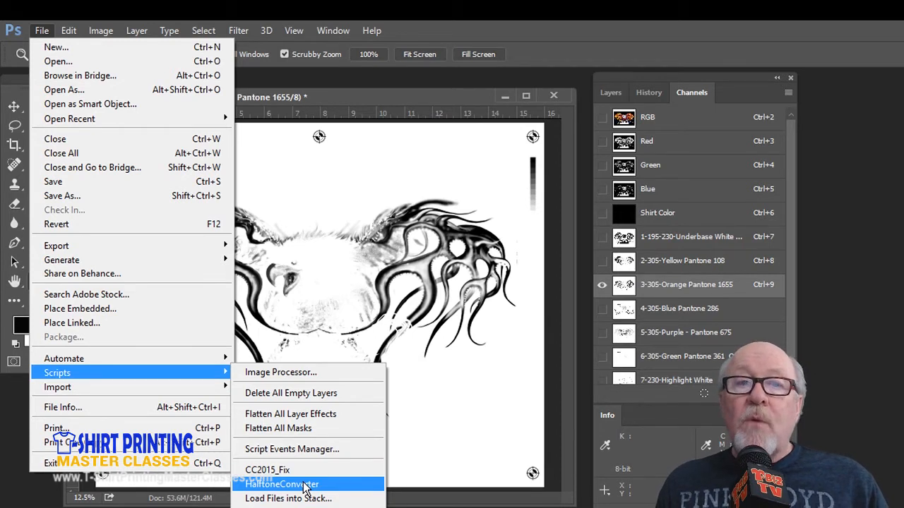
mouse_move(316, 150)
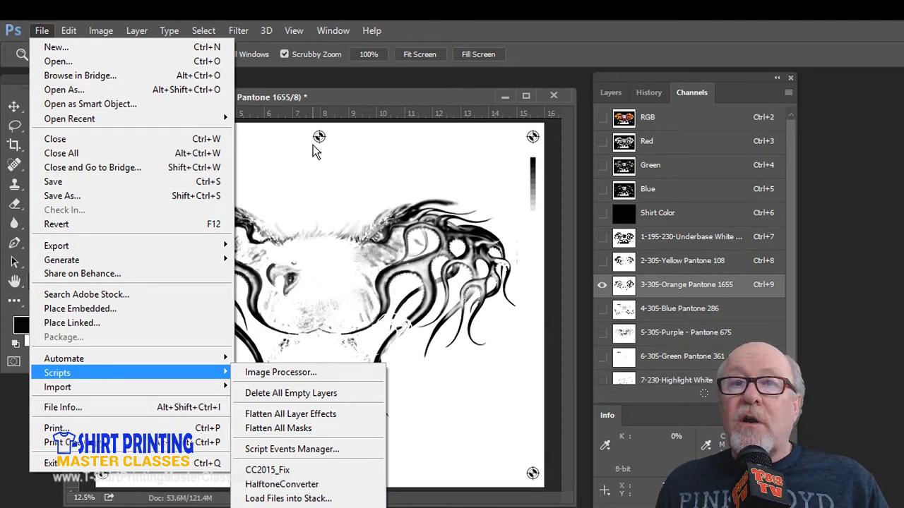
mouse_move(328, 158)
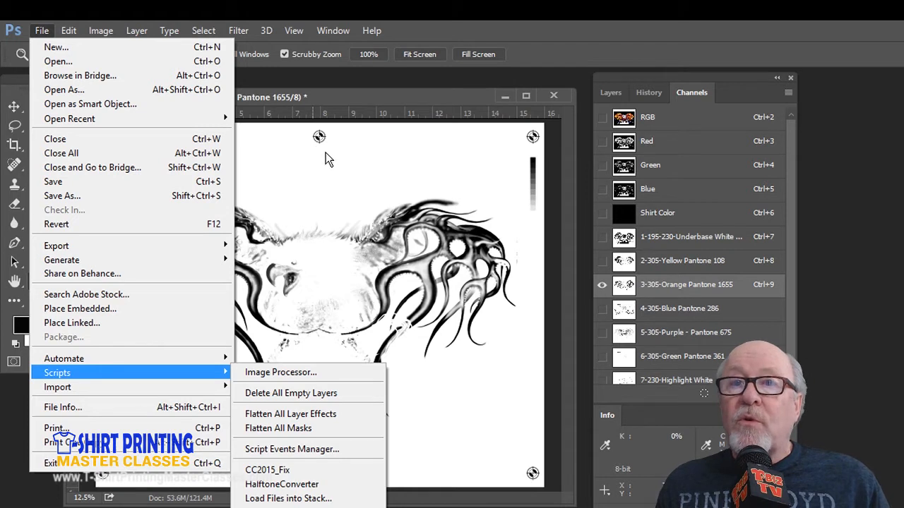
mouse_move(283, 484)
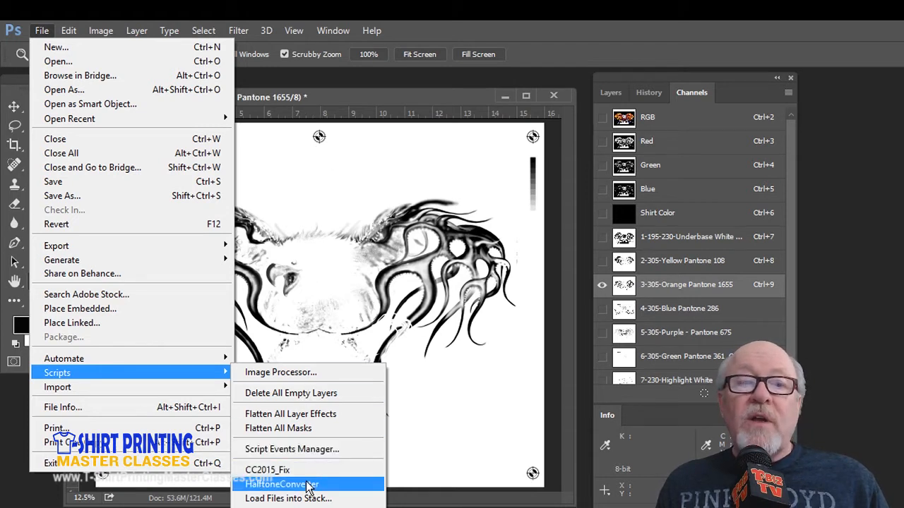
Launch the HalftoneConverter script with the seven ink channels checked, RGB and Shirt Color excluded
left_click(286, 484)
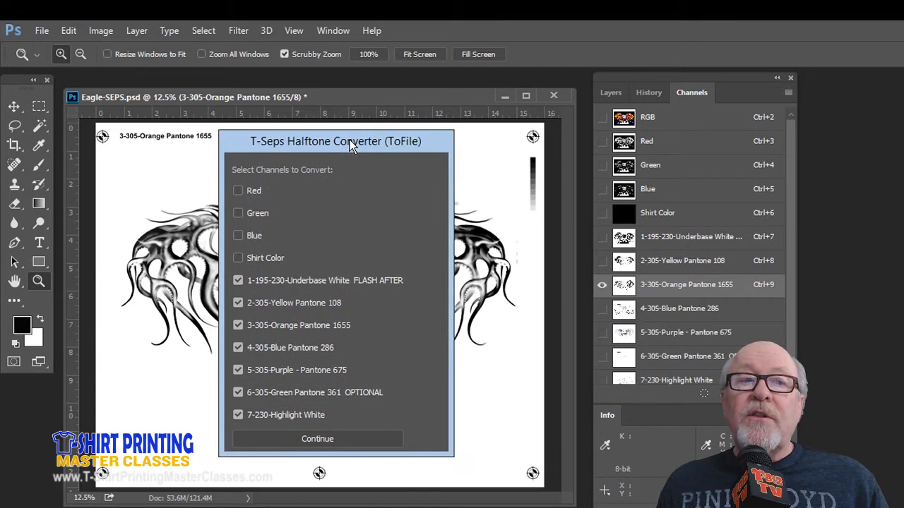
mouse_move(294, 154)
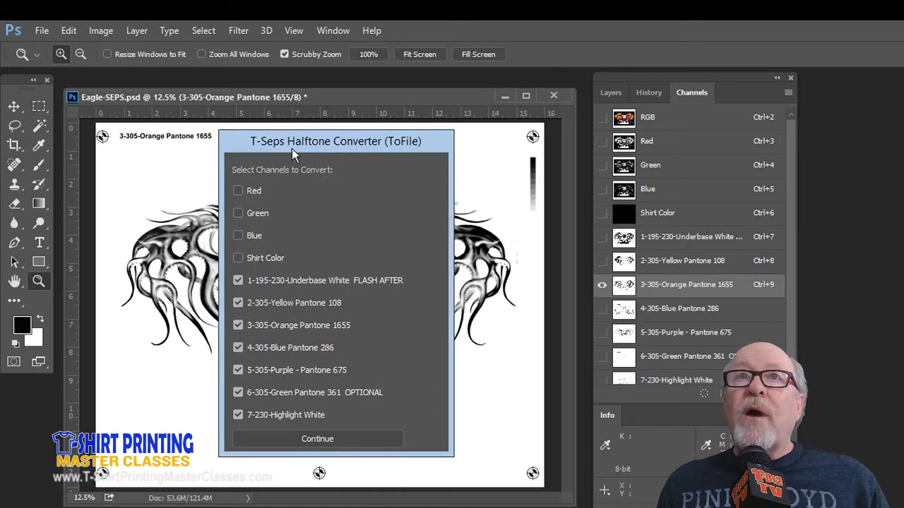
mouse_move(373, 150)
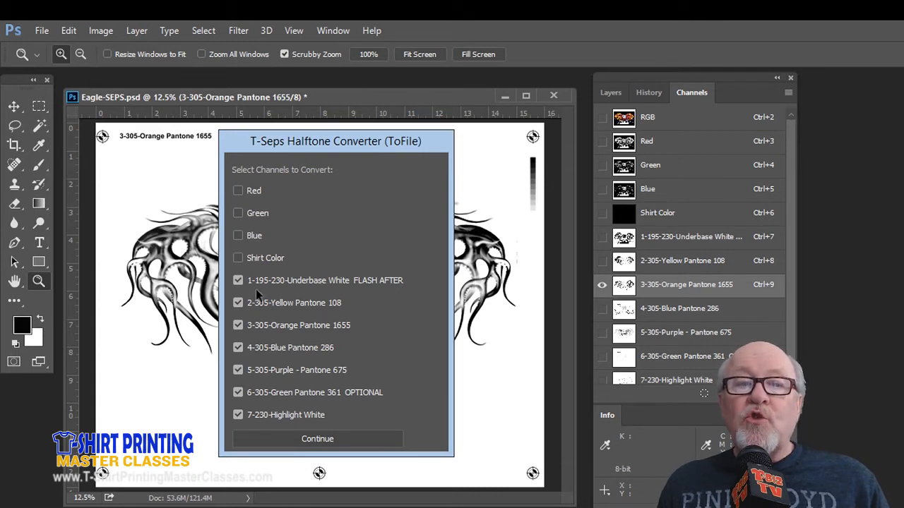
mouse_move(257, 189)
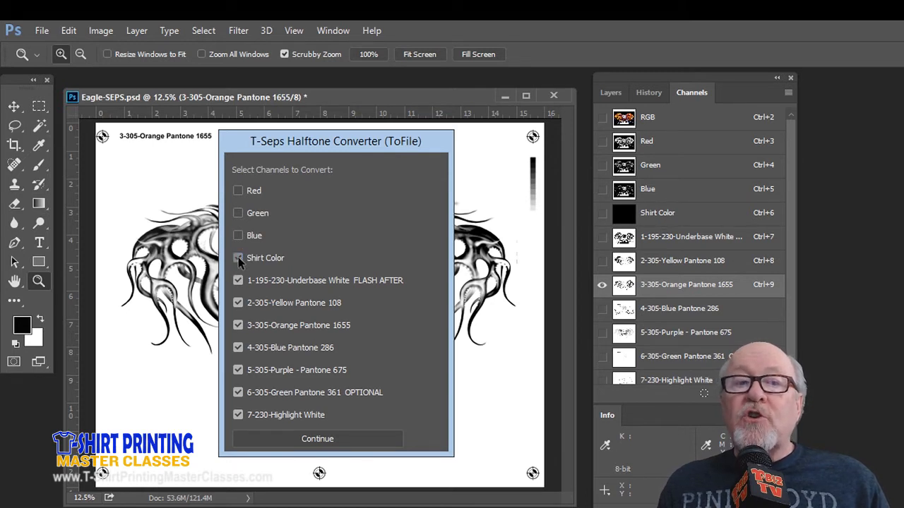
left_click(238, 257)
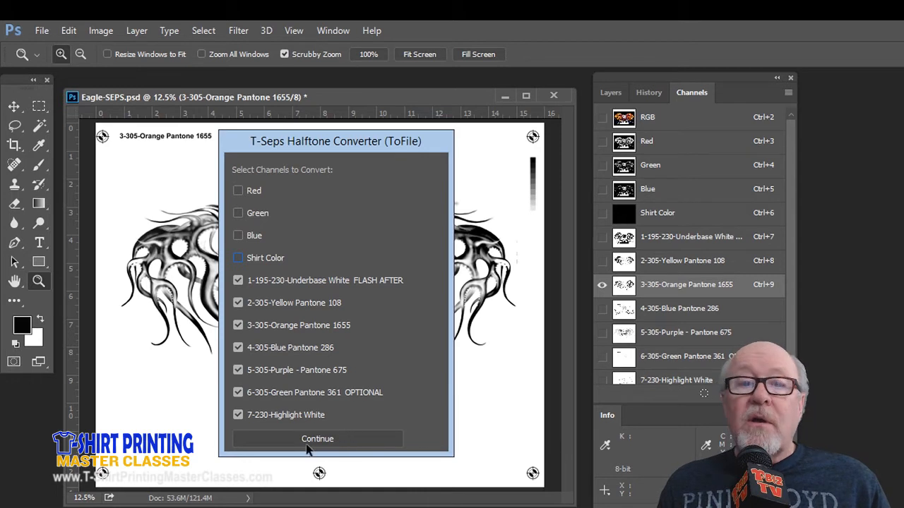
Confirm the channels and choose ellipse dots at a halftone frequency of 50
left_click(317, 438)
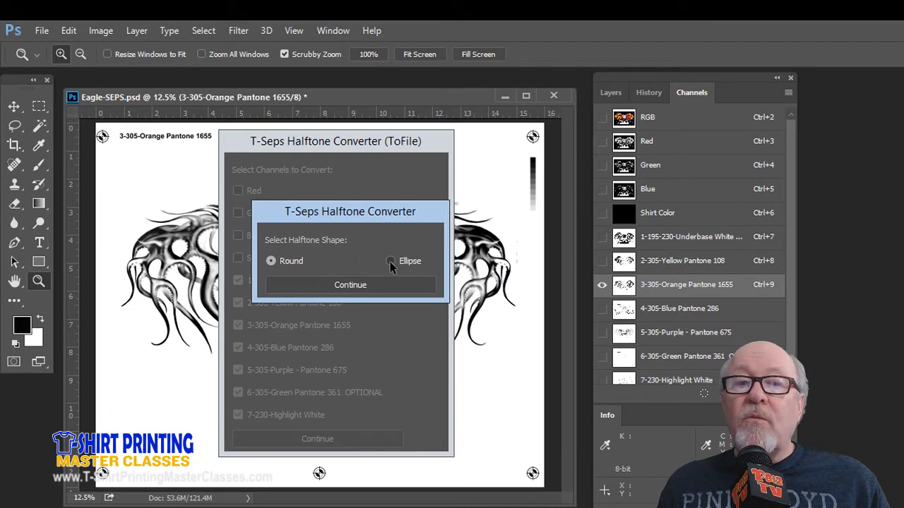
left_click(390, 262)
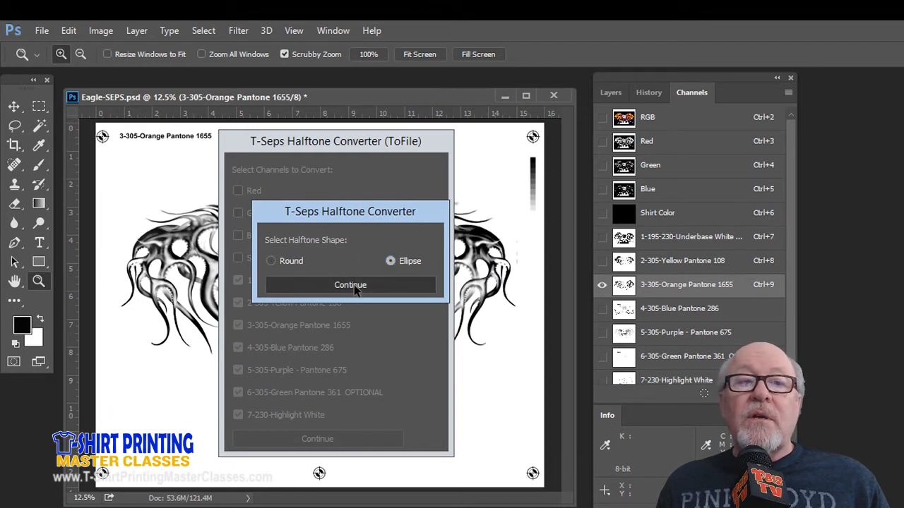
left_click(350, 285)
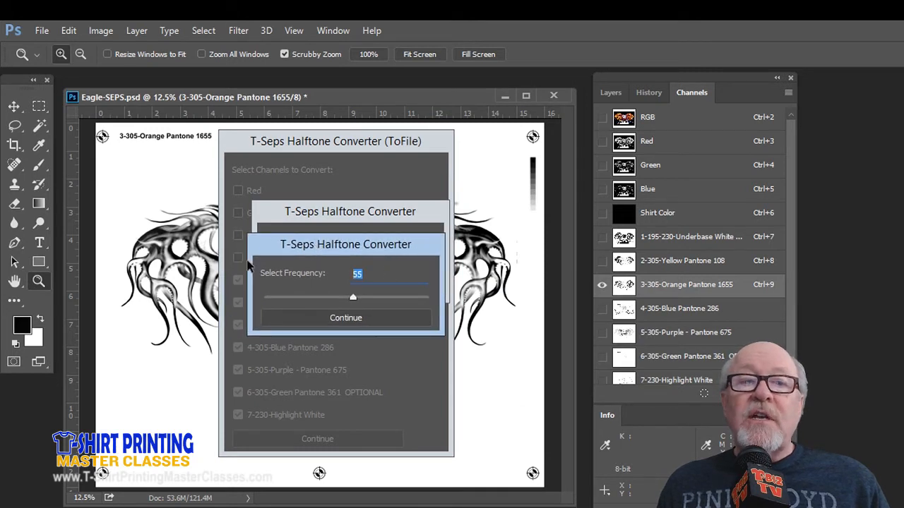
left_click_drag(353, 297, 344, 297)
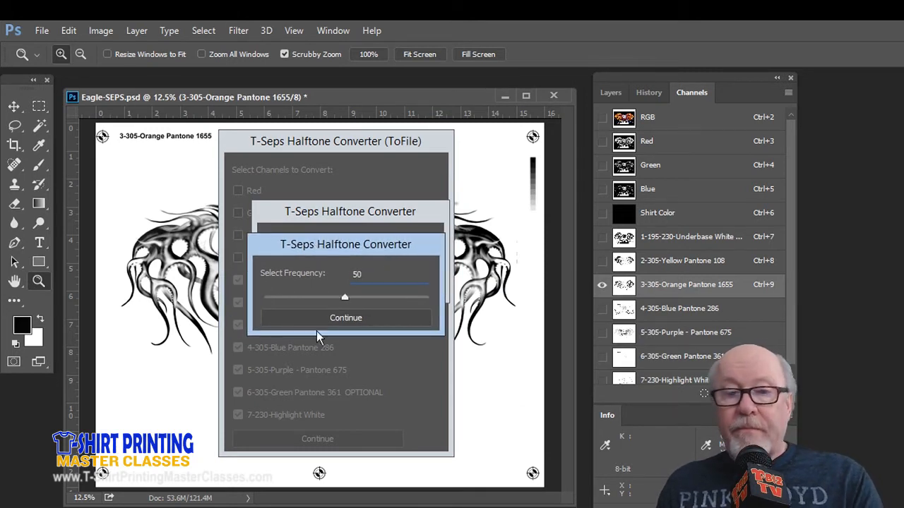
left_click(344, 318)
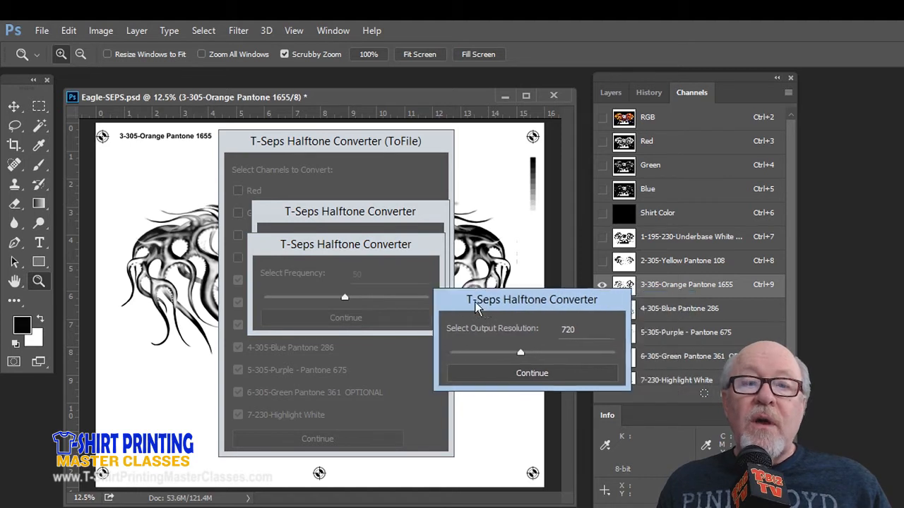
Set output resolution to 1440, keep a 25° angle for all channels and start converting
left_click(531, 373)
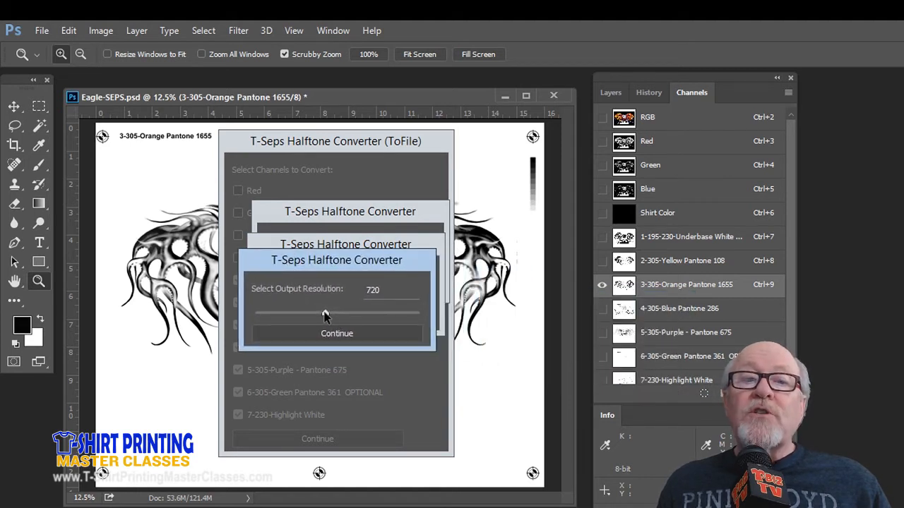
left_click_drag(325, 313, 418, 313)
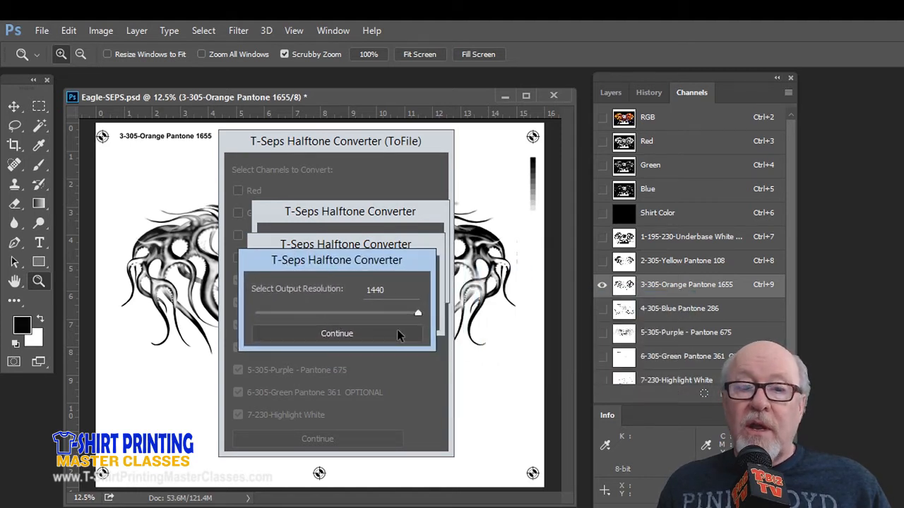
mouse_move(336, 340)
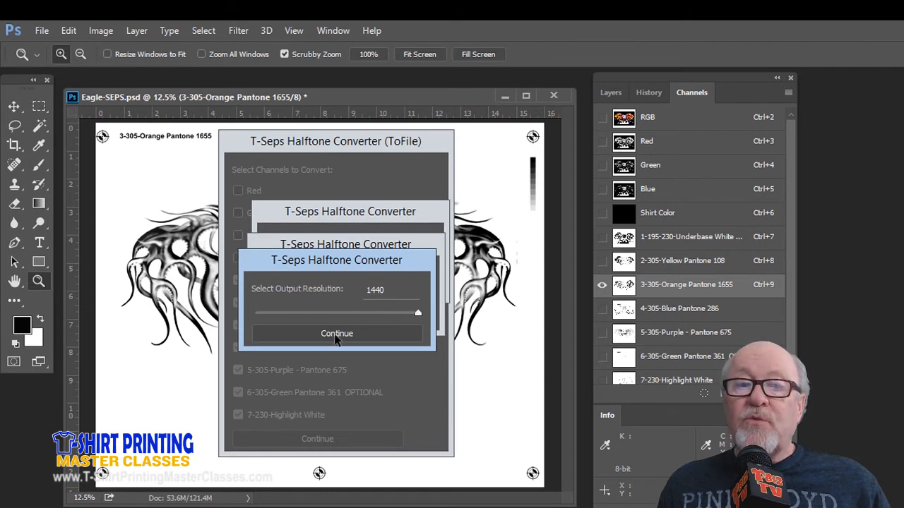
left_click(336, 333)
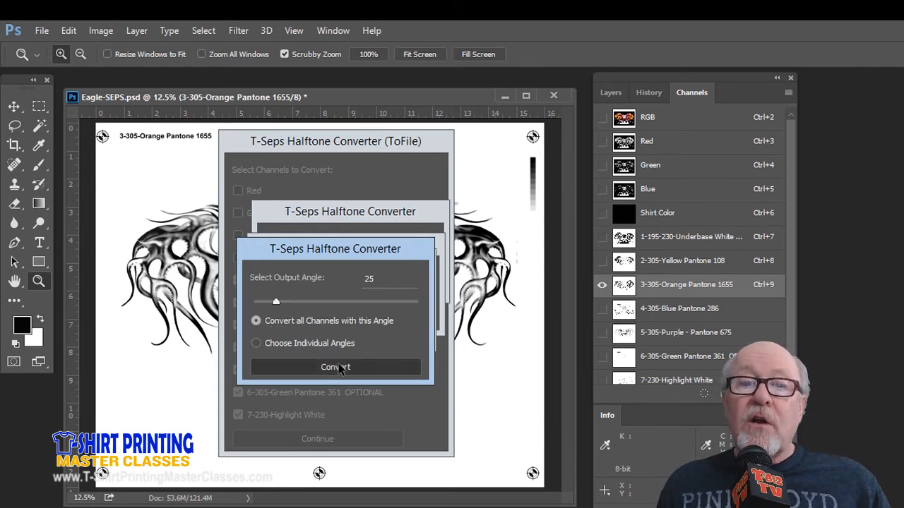
left_click(337, 367)
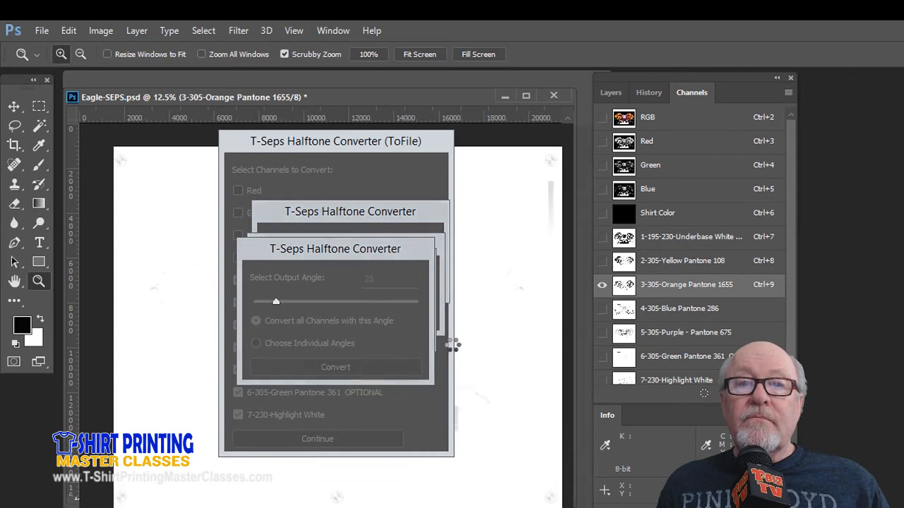
Let the converter finish and zoom into the Purple Pantone 675 bitmap's halftone dots
left_click(336, 367)
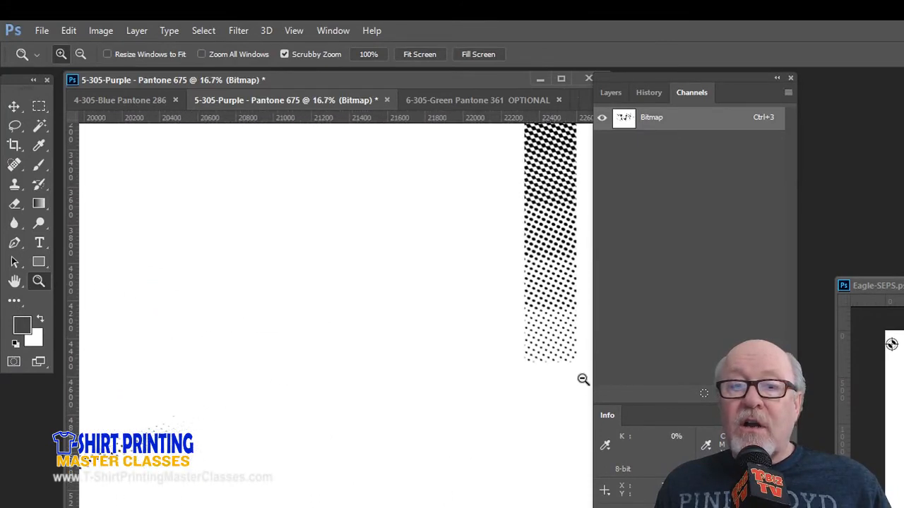
left_click(548, 302)
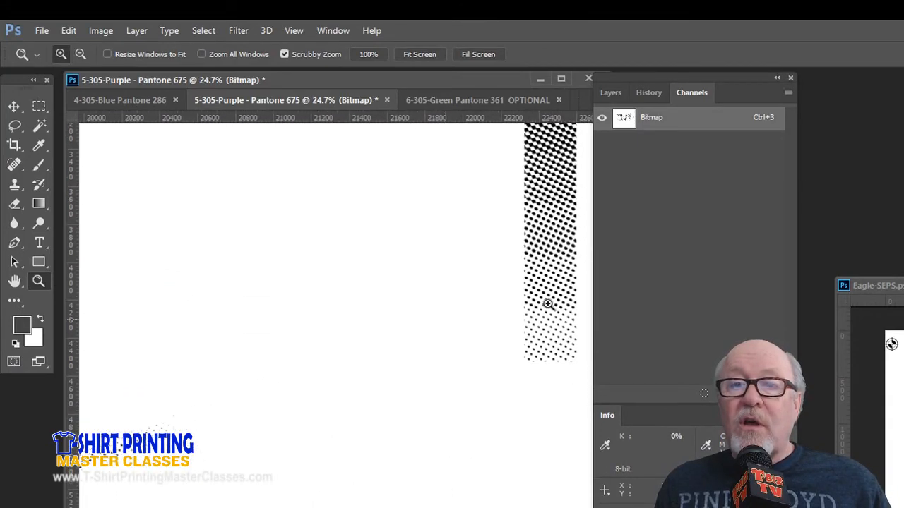